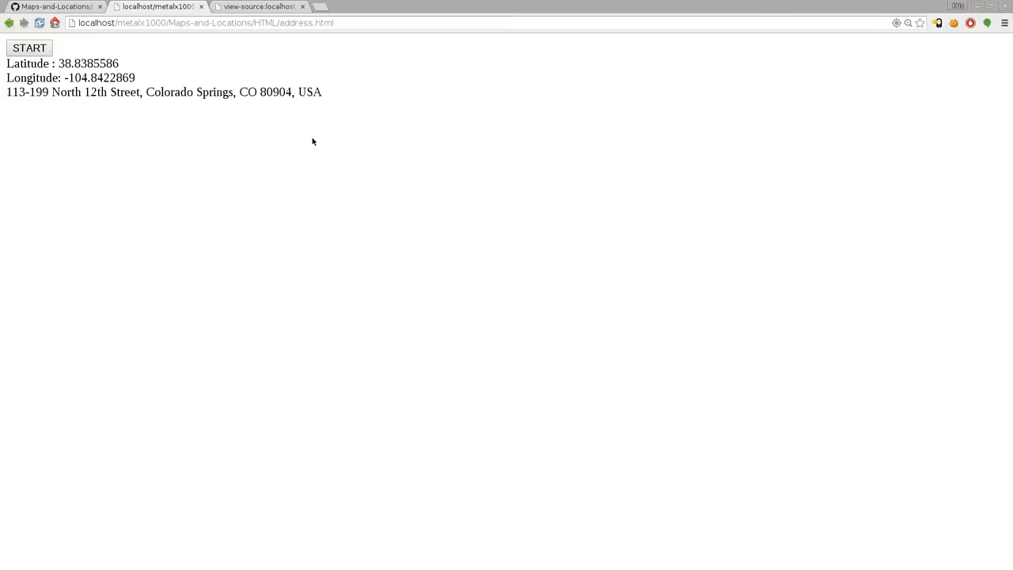
# Step: Show the Device screen settings and turn off mobile emulation, keeping 640×400 resolution
pyautogui.moveTo(145, 92); pyautogui.dragTo(323, 92)
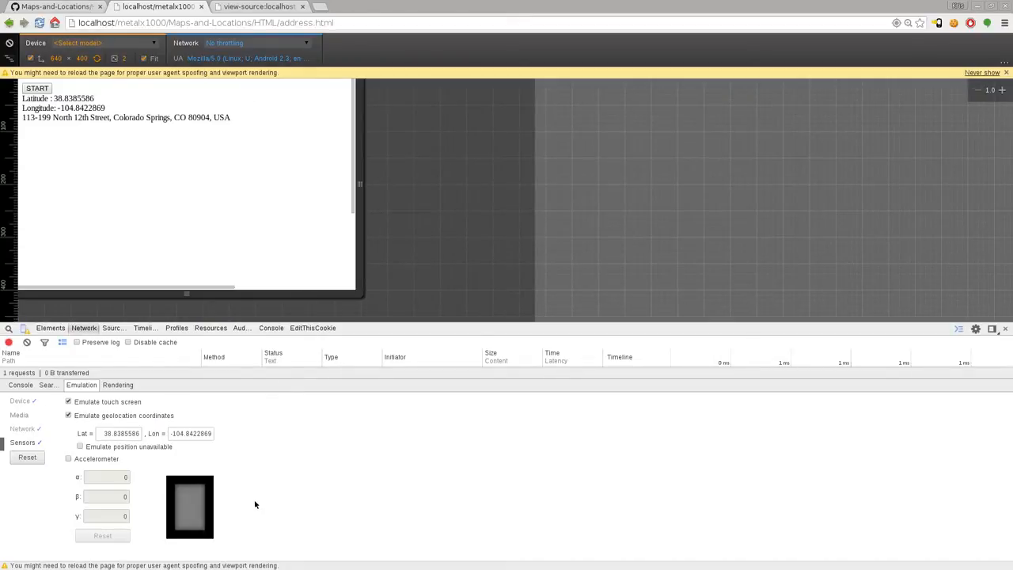
pyautogui.moveTo(258, 471)
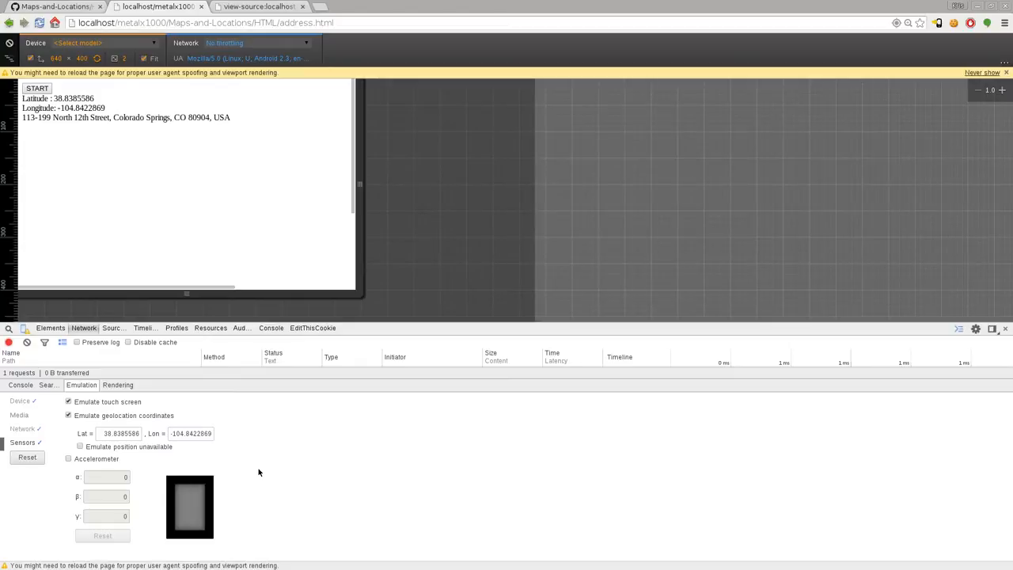
pyautogui.moveTo(251, 460)
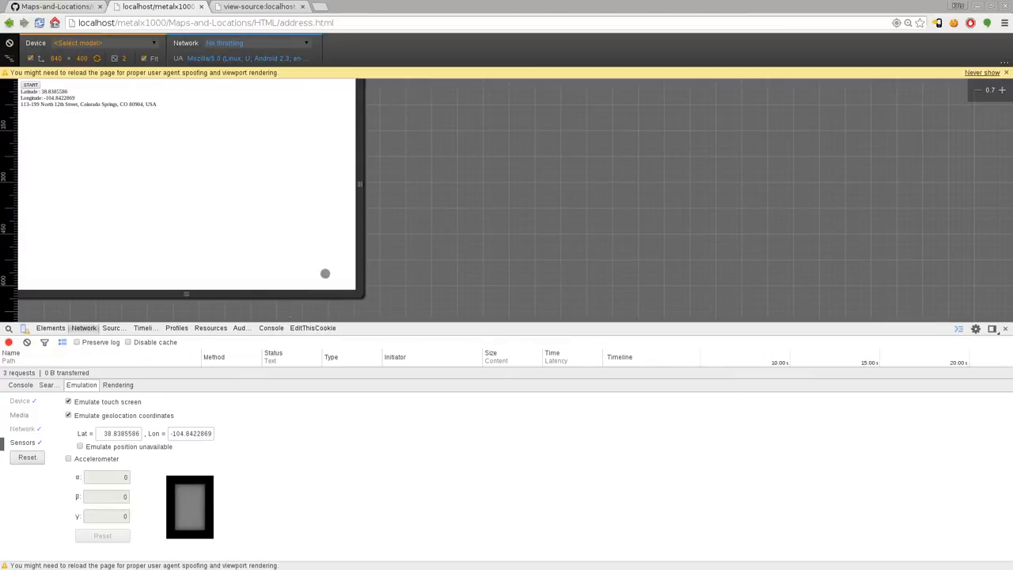
pyautogui.click(19, 400)
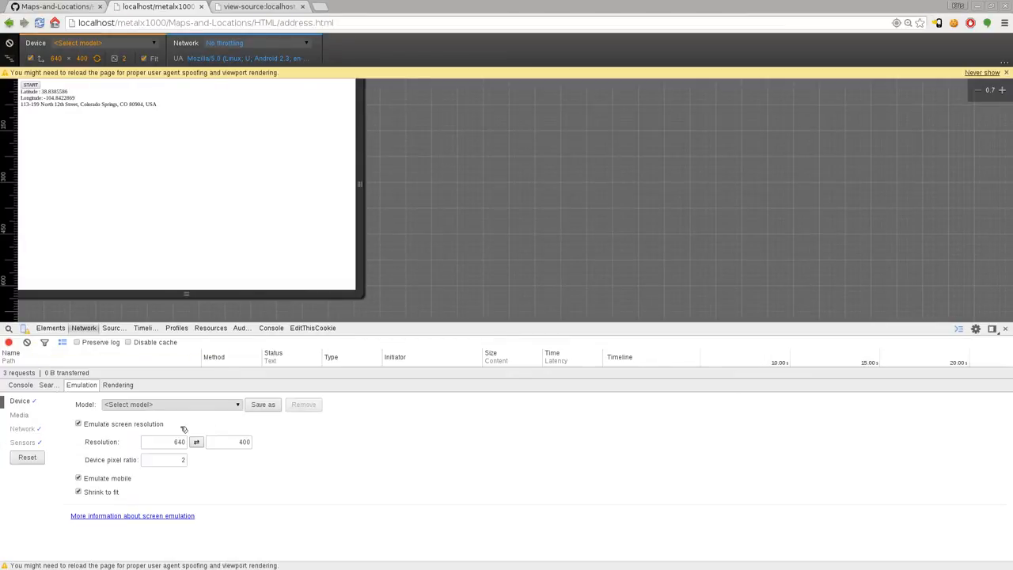
pyautogui.click(171, 405)
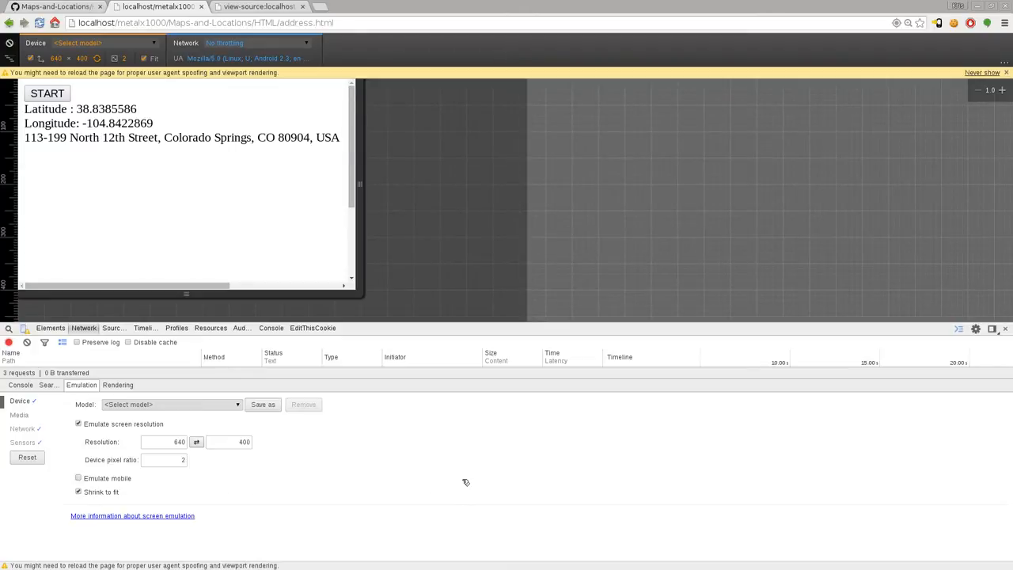
pyautogui.click(219, 237)
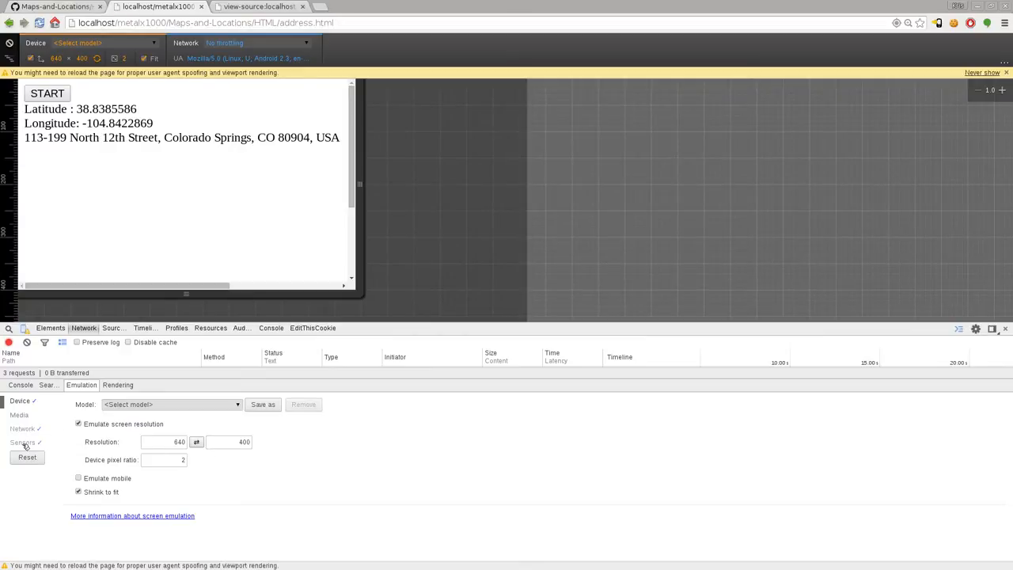
# Step: Enable geolocation and accelerometer emulation in Sensors and rerun the page's location lookup
pyautogui.click(23, 441)
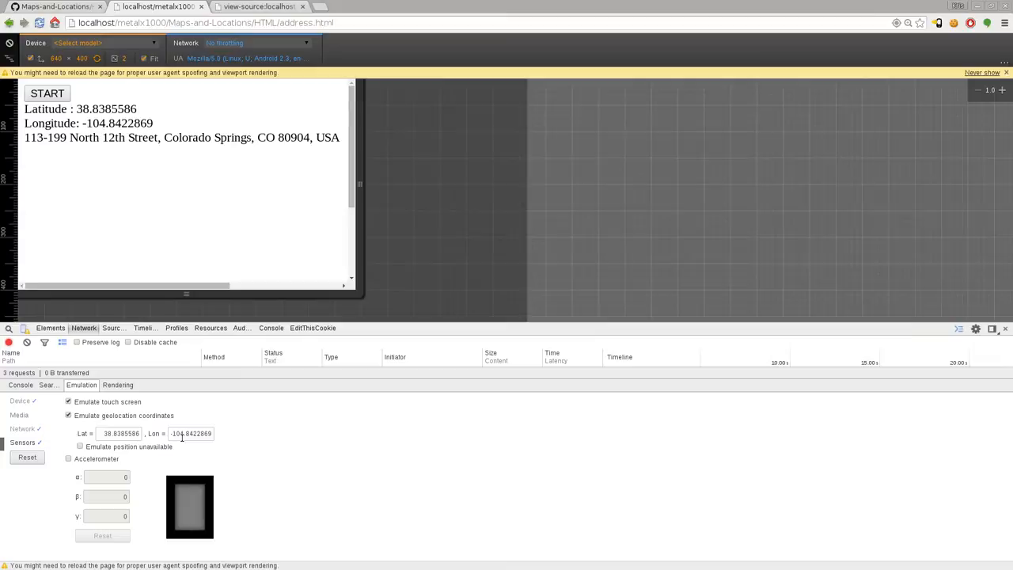
pyautogui.moveTo(336, 438)
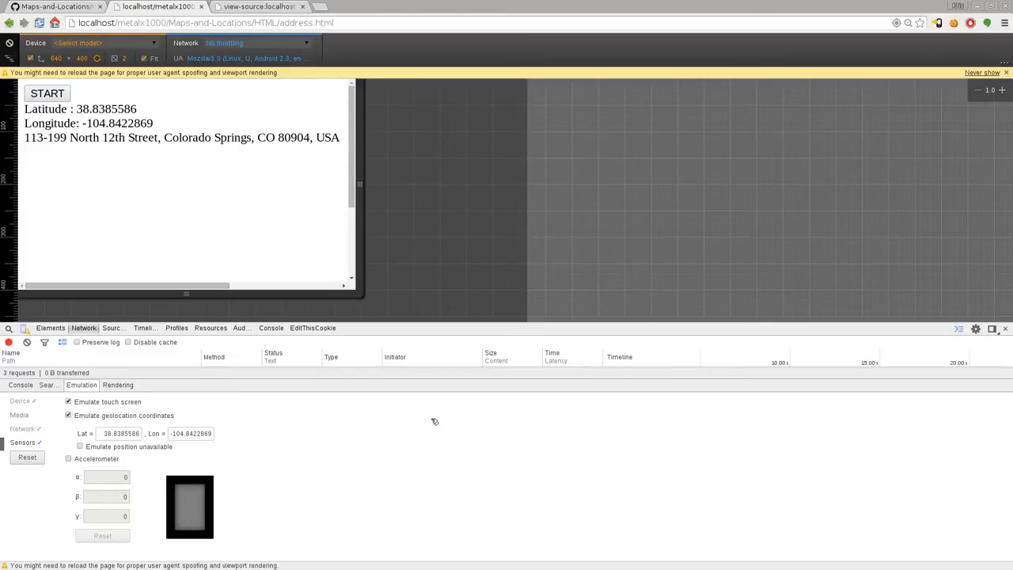
pyautogui.click(190, 434)
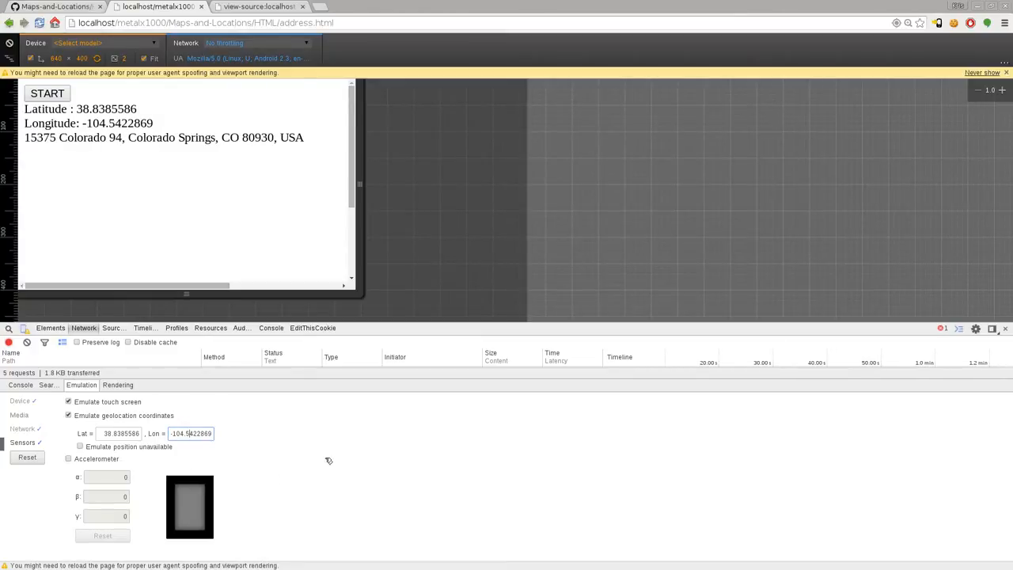
pyautogui.click(68, 458)
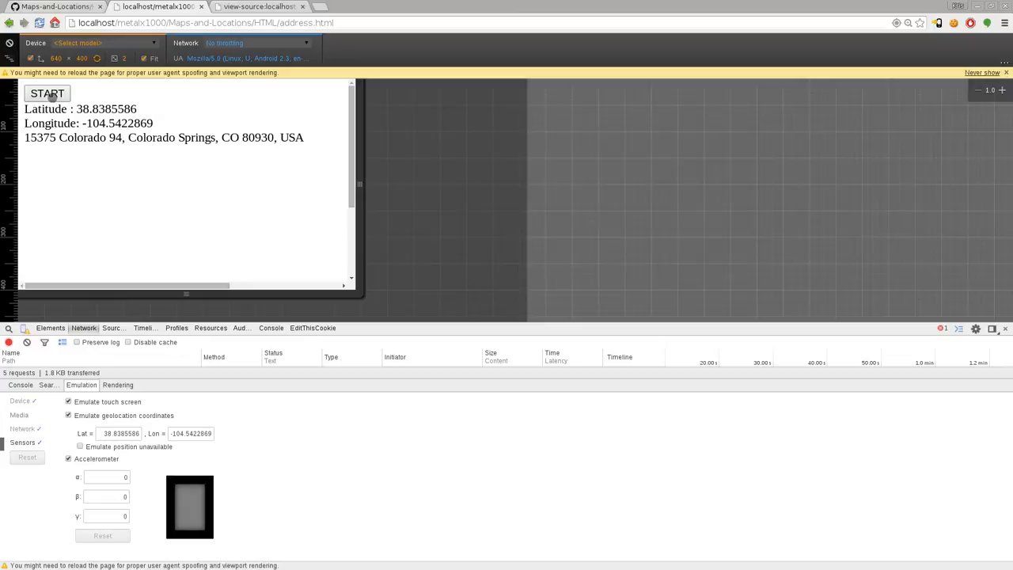
pyautogui.click(47, 93)
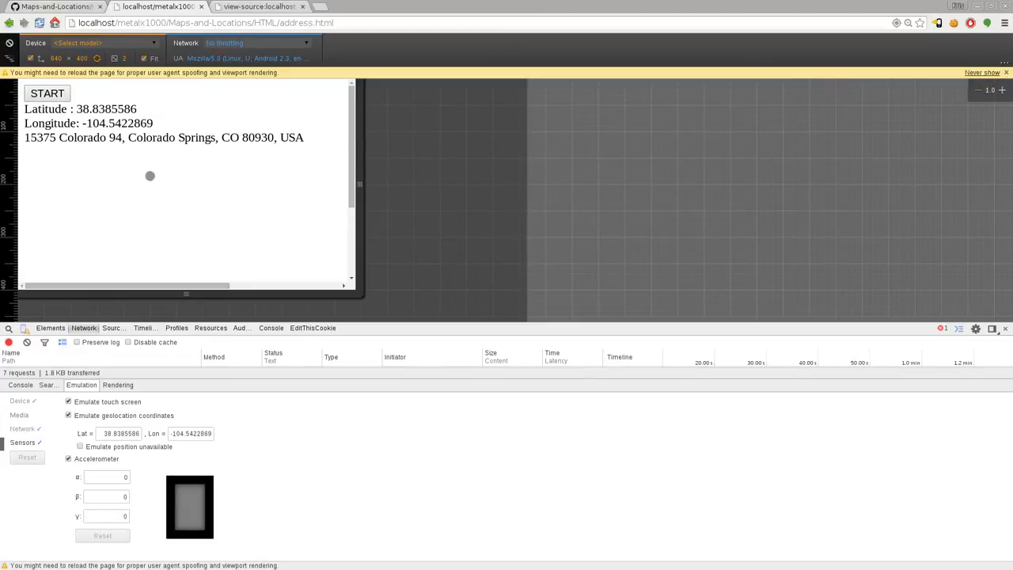
# Step: Set the emulated latitude to 38.385586 so the page reports a Pueblo, CO address
pyautogui.click(120, 433)
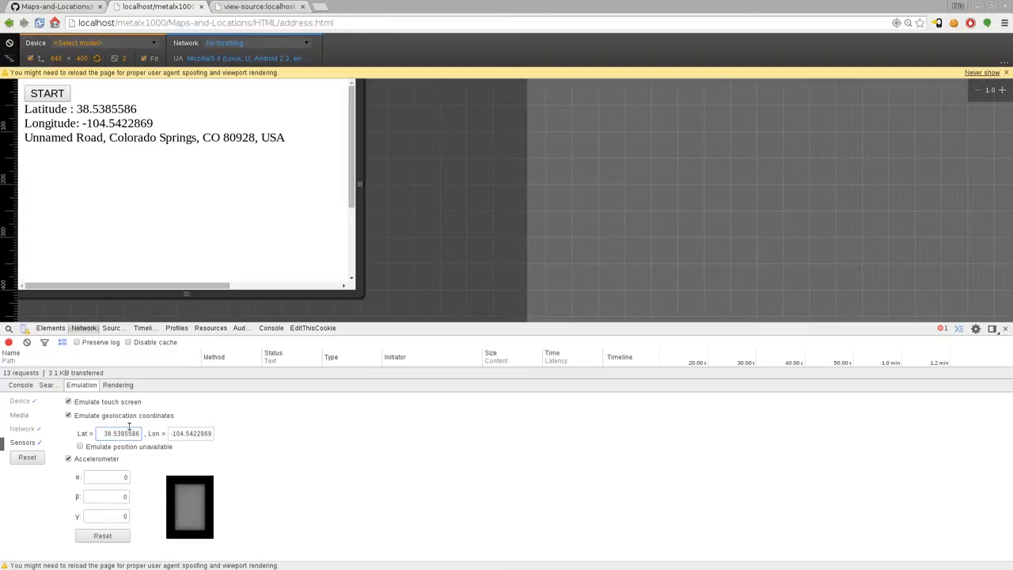
pyautogui.write('38.385586')
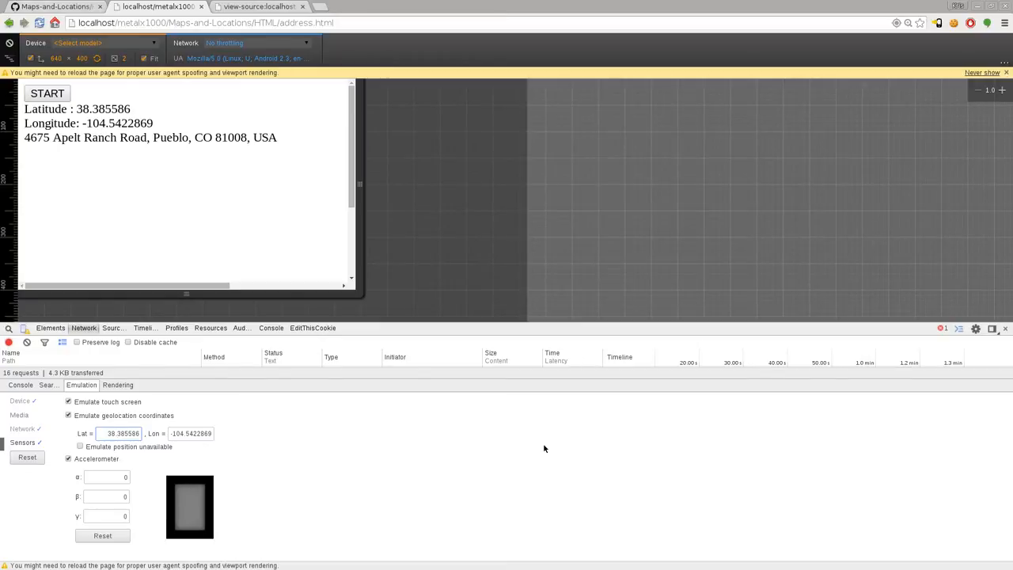
pyautogui.click(118, 434)
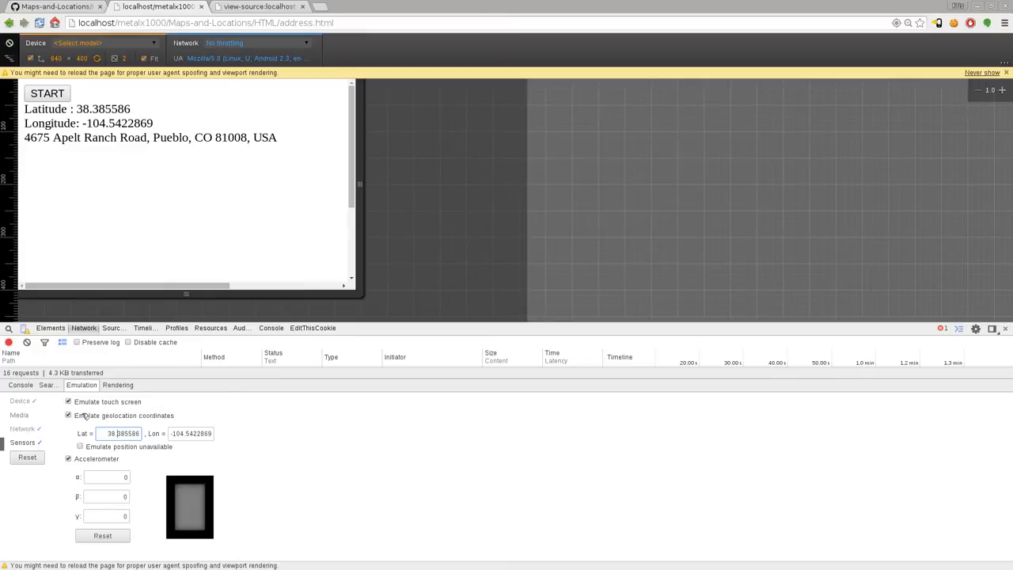
pyautogui.click(166, 165)
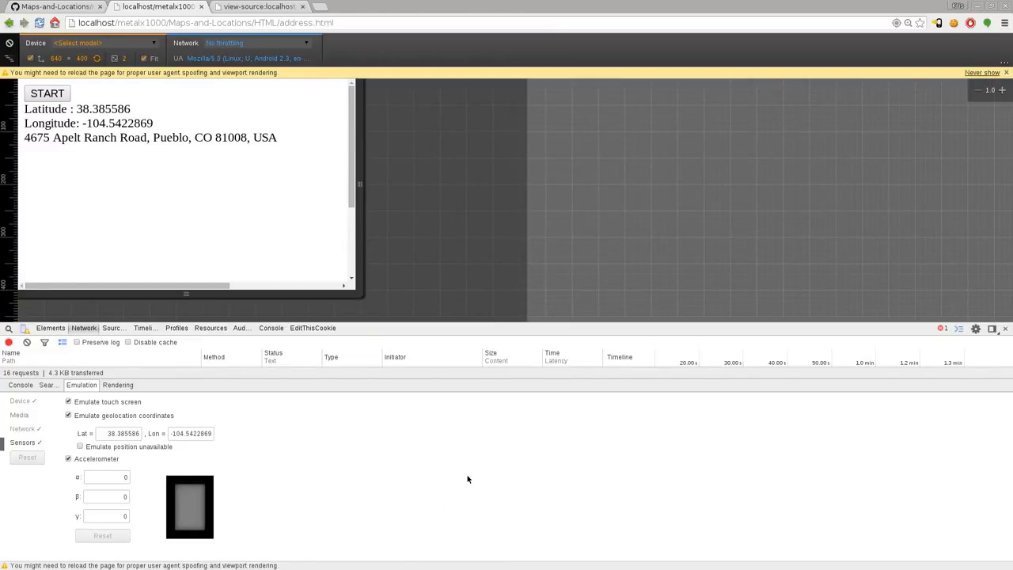
pyautogui.moveTo(628, 516)
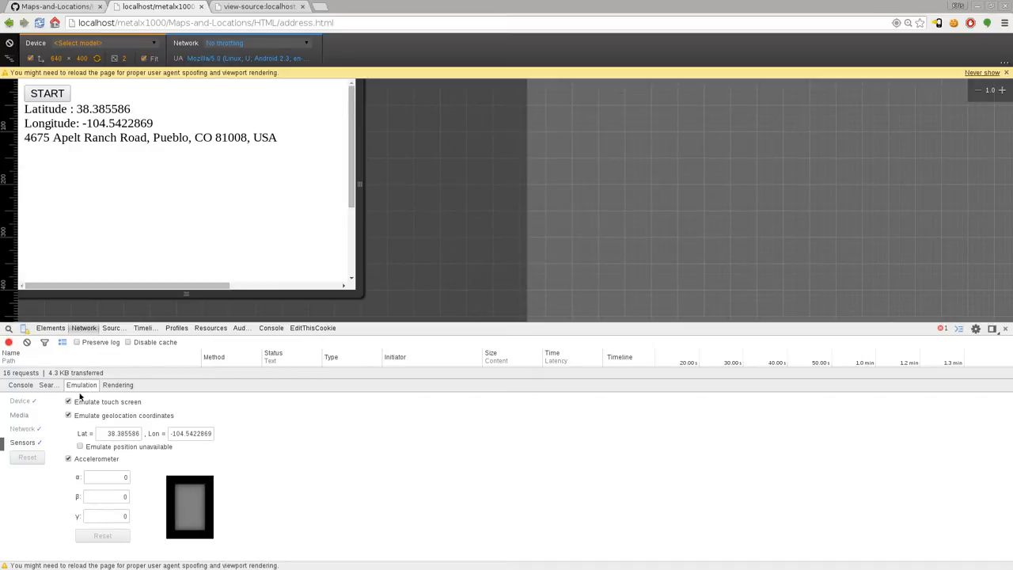
pyautogui.moveTo(326, 430)
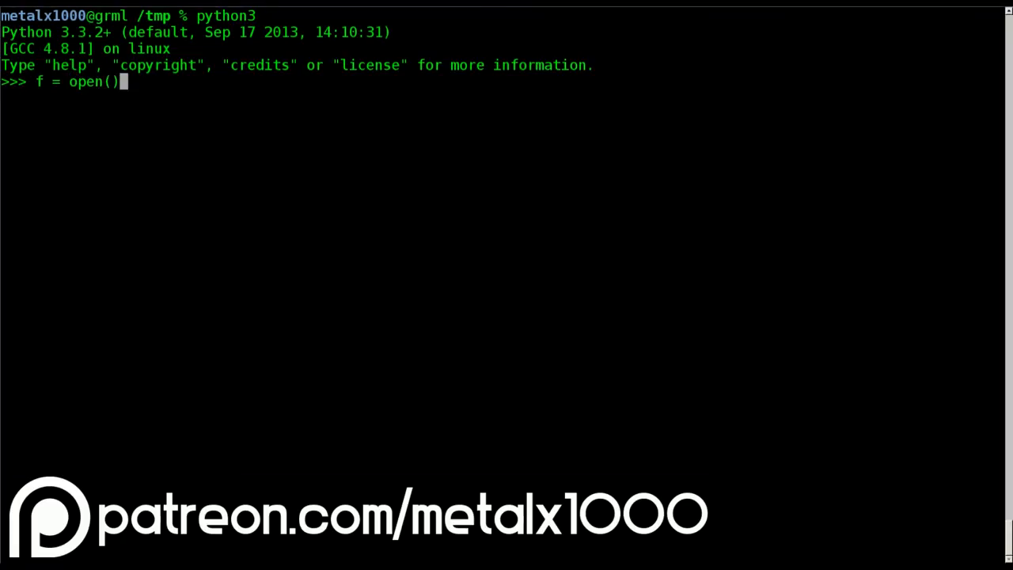
# Step: Open file.txt in read mode as f and read its contents with f.read()
pyautogui.write('"file.txt", "r"')
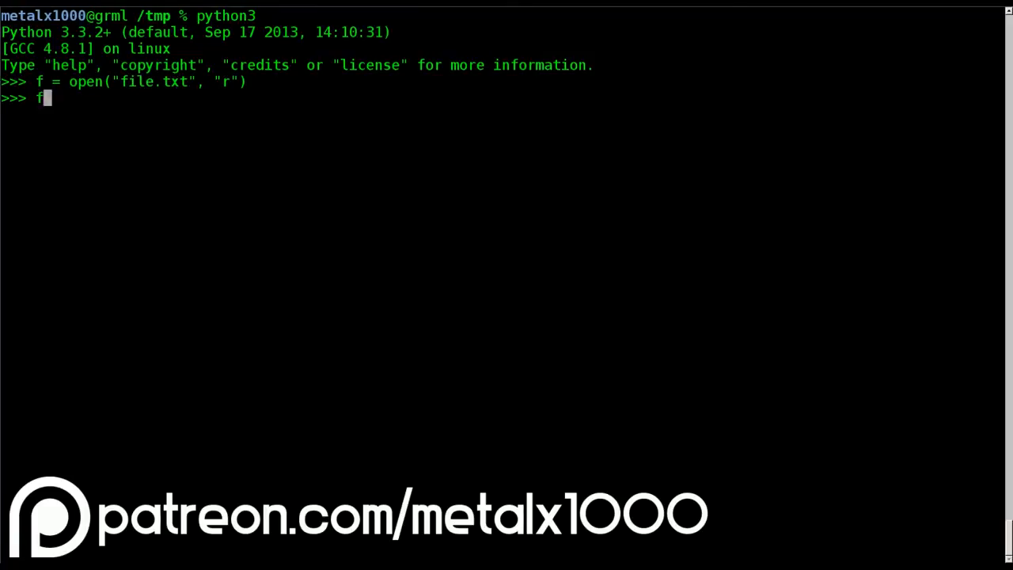
pyautogui.write('.read()')
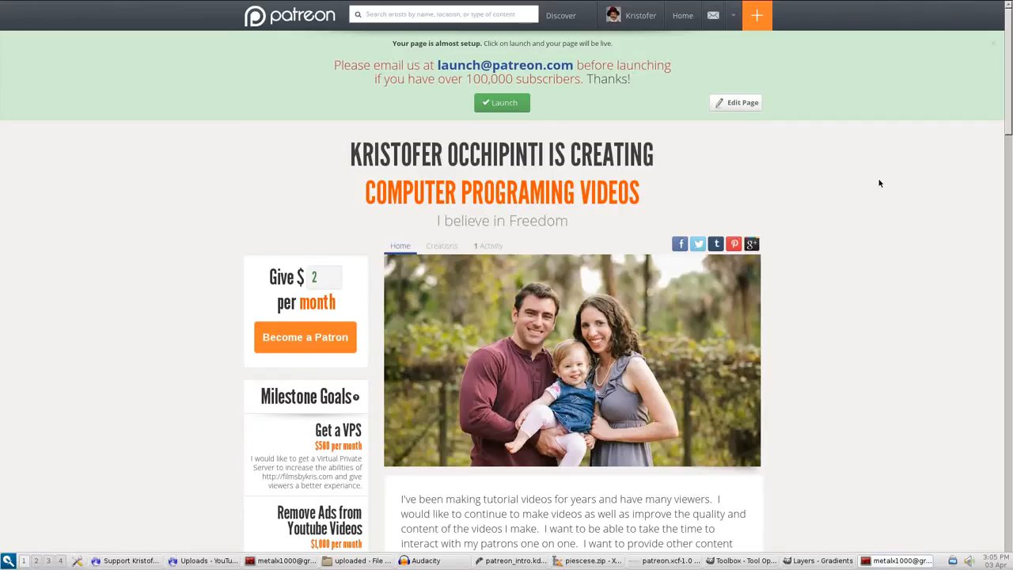
# Step: Scroll through the pledge tiers down to the $50 DVD of Videos and Data reward
pyautogui.scroll(-3)
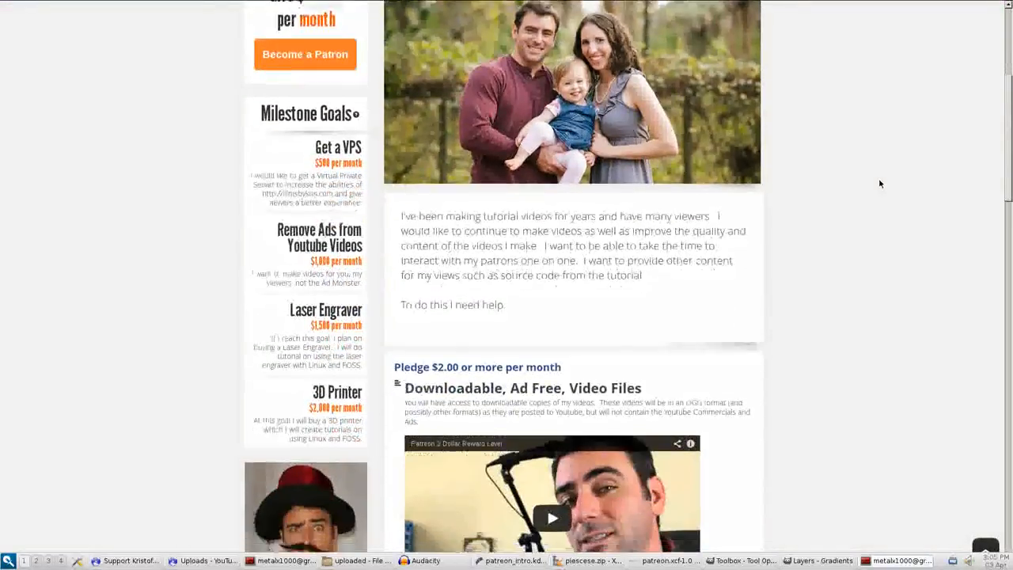
pyautogui.scroll(-3)
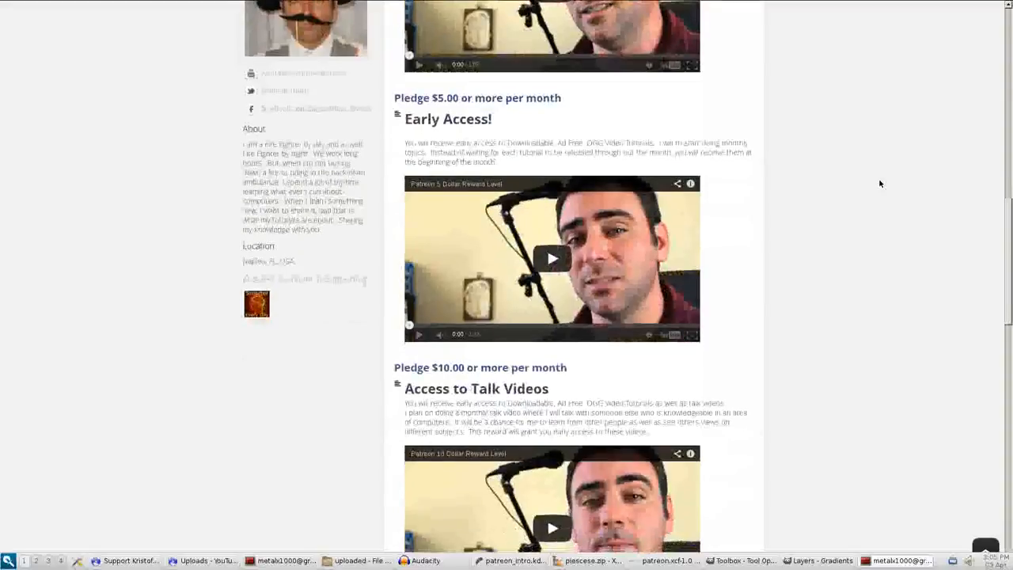
pyautogui.scroll(-3)
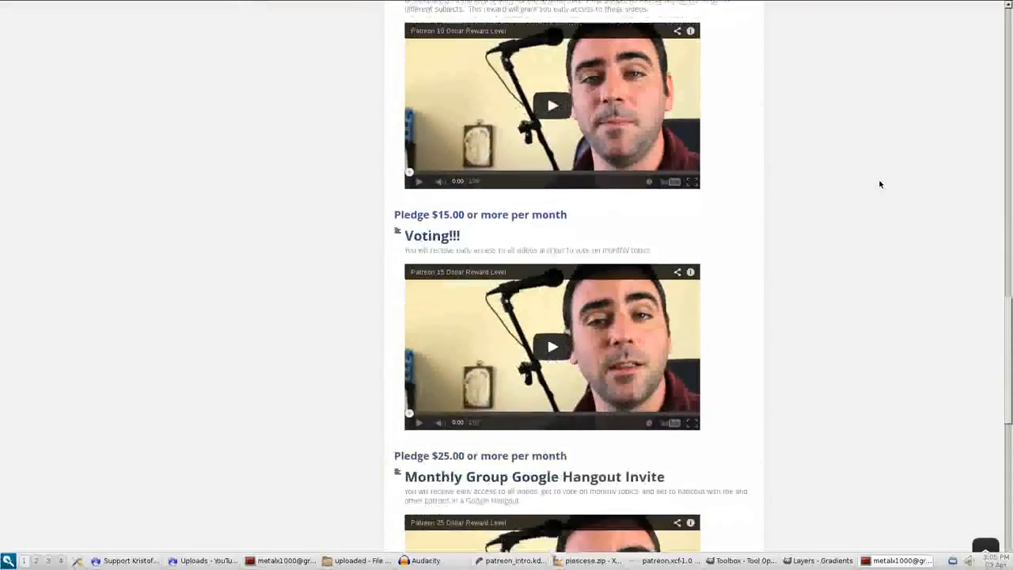
pyautogui.scroll(-3)
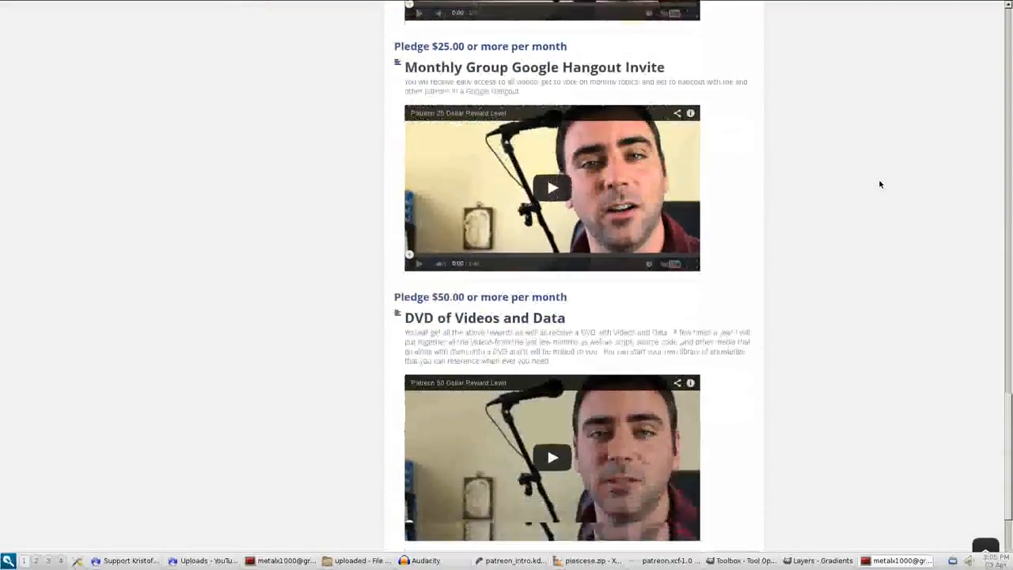